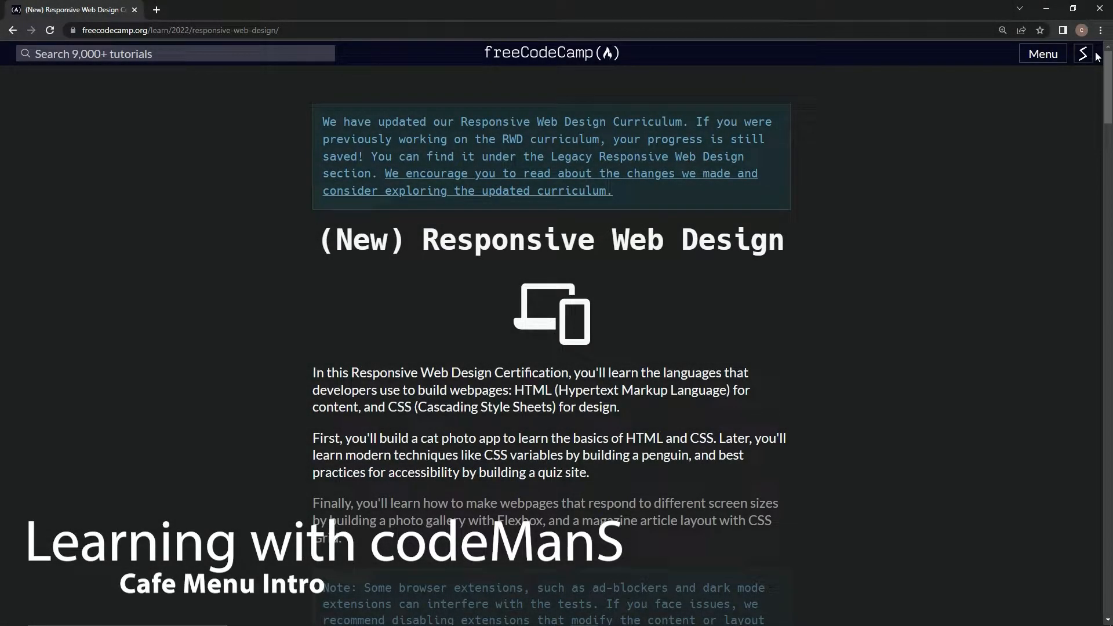
mouse_move(894, 159)
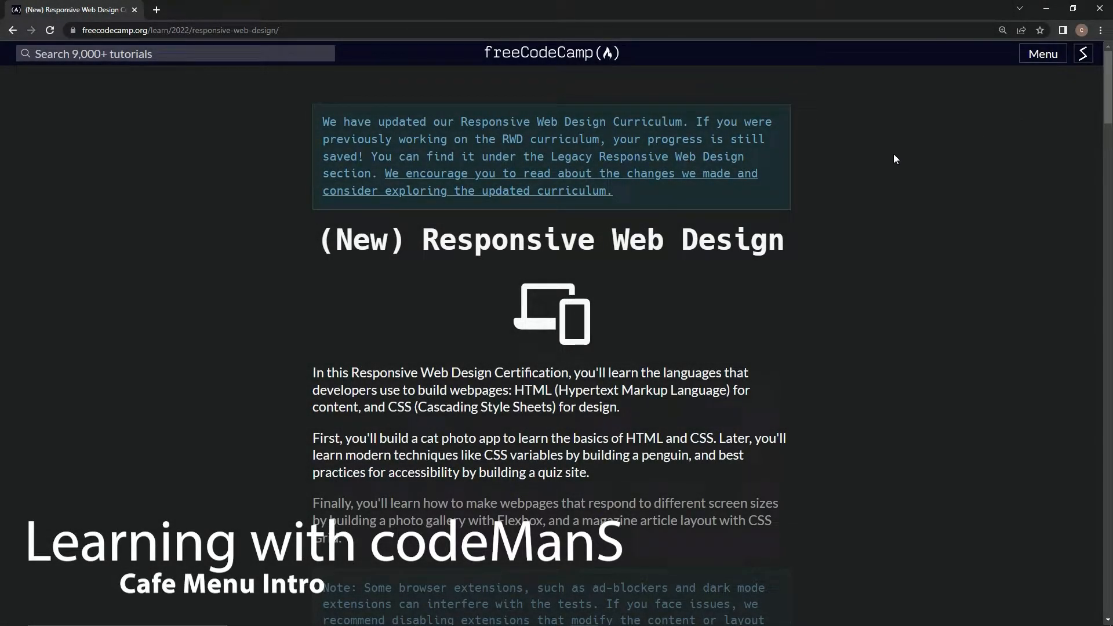
- Collapse the Cat Photo App course and expand Learn Basic CSS by Building a Cafe Menu
left_click_drag(385, 172, 612, 190)
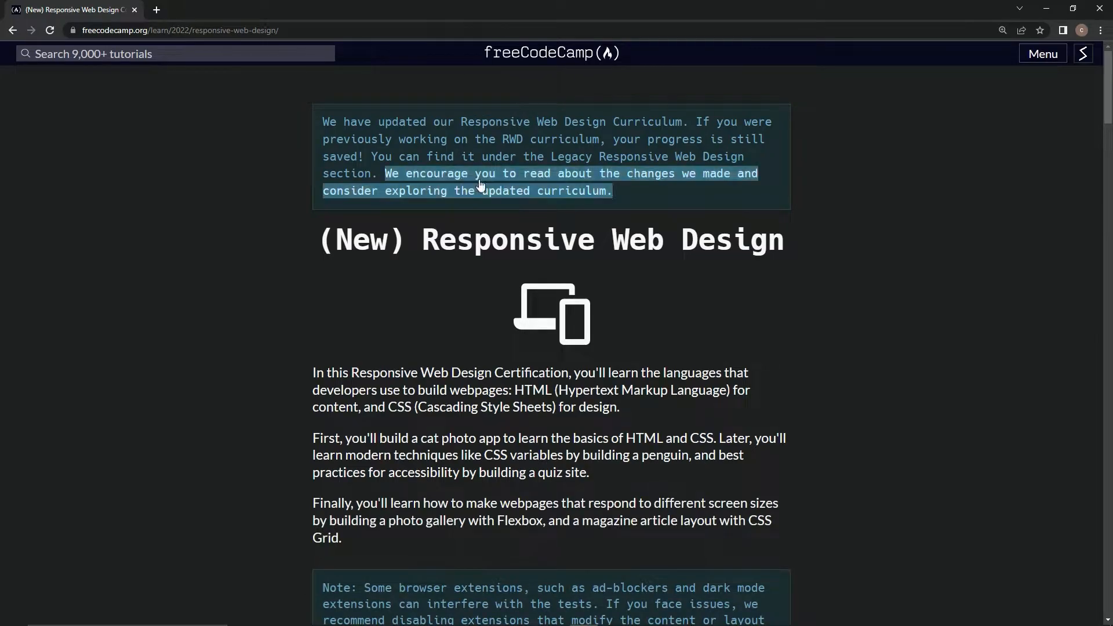
scroll("down", 3)
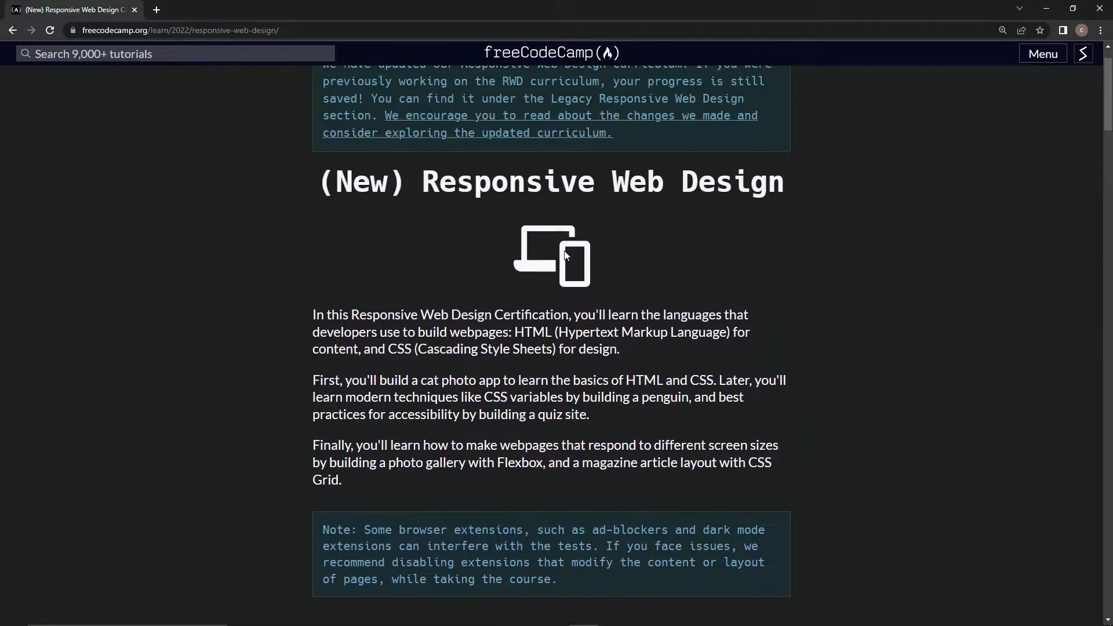
scroll("down", 3)
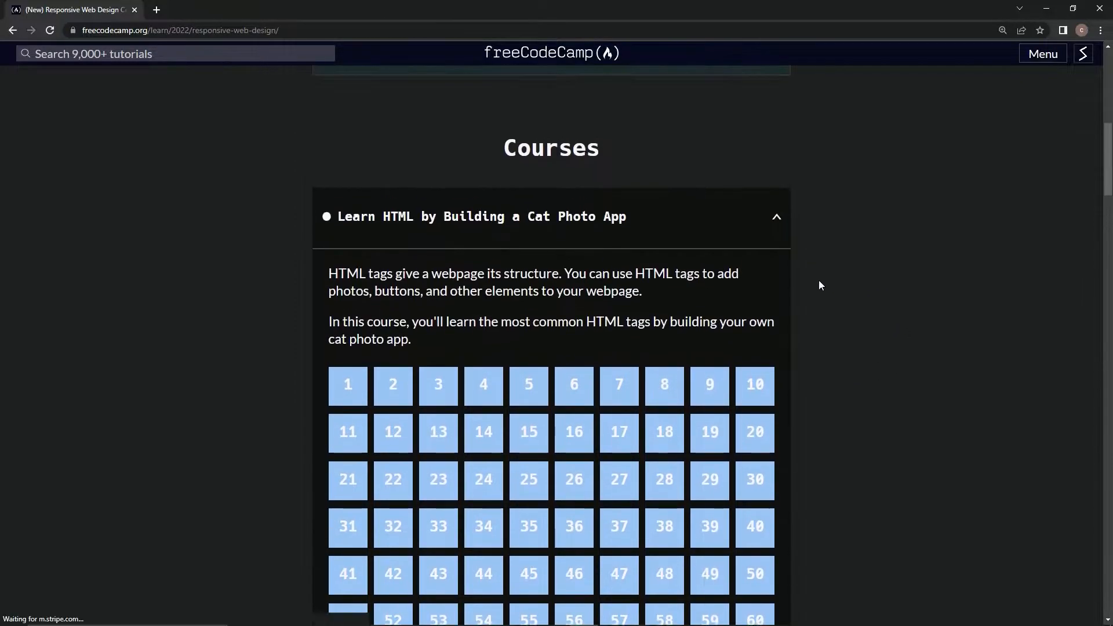
left_click(776, 216)
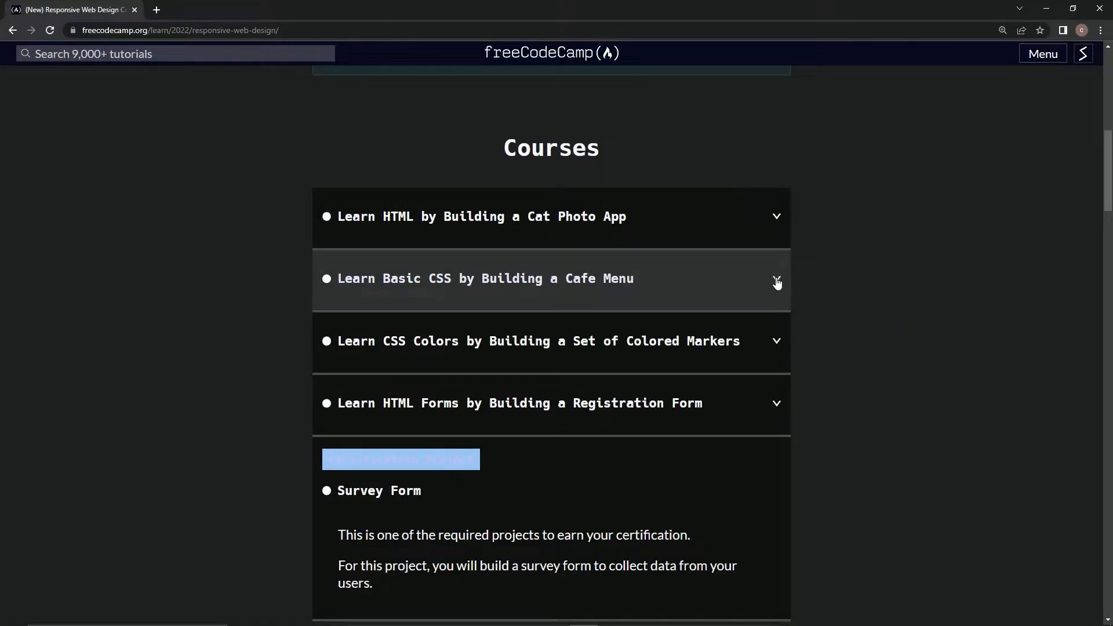
mouse_move(506, 297)
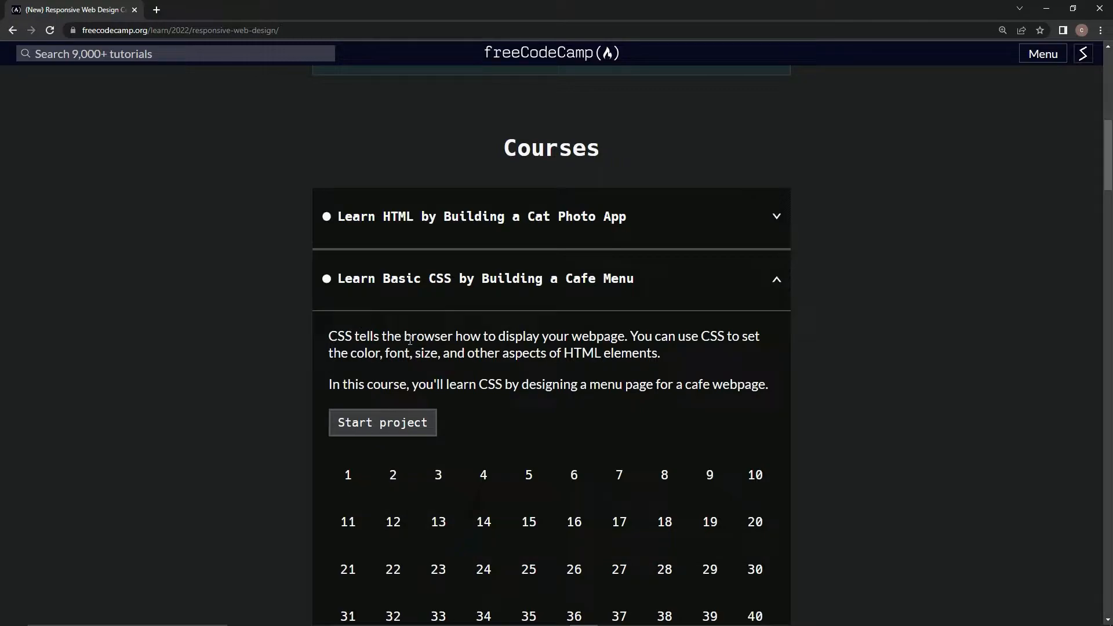
mouse_move(561, 340)
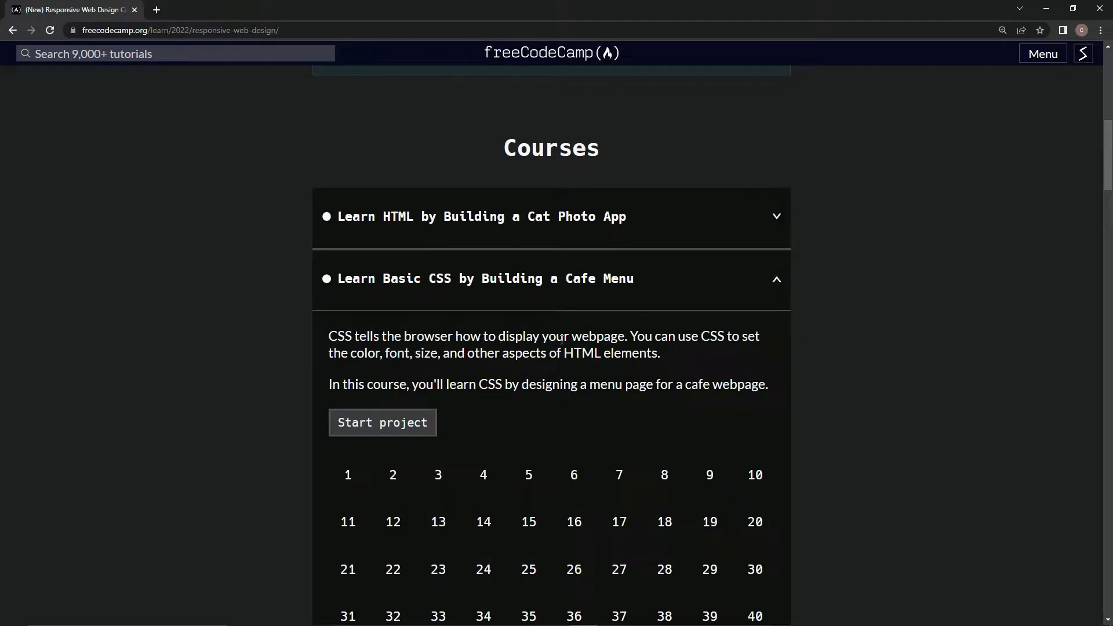
mouse_move(678, 345)
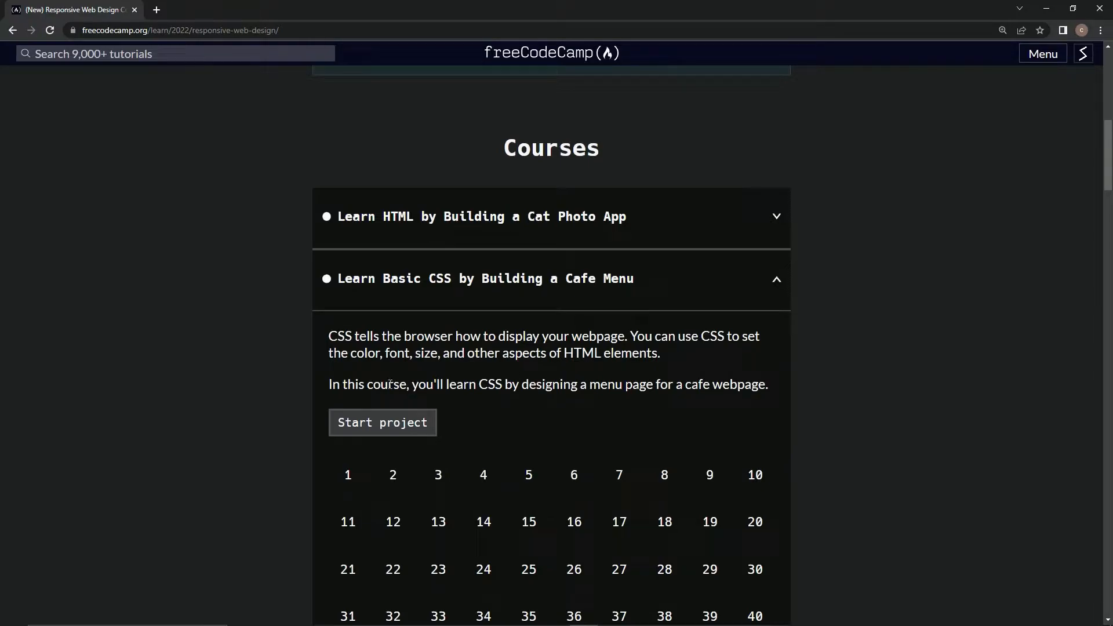
mouse_move(474, 367)
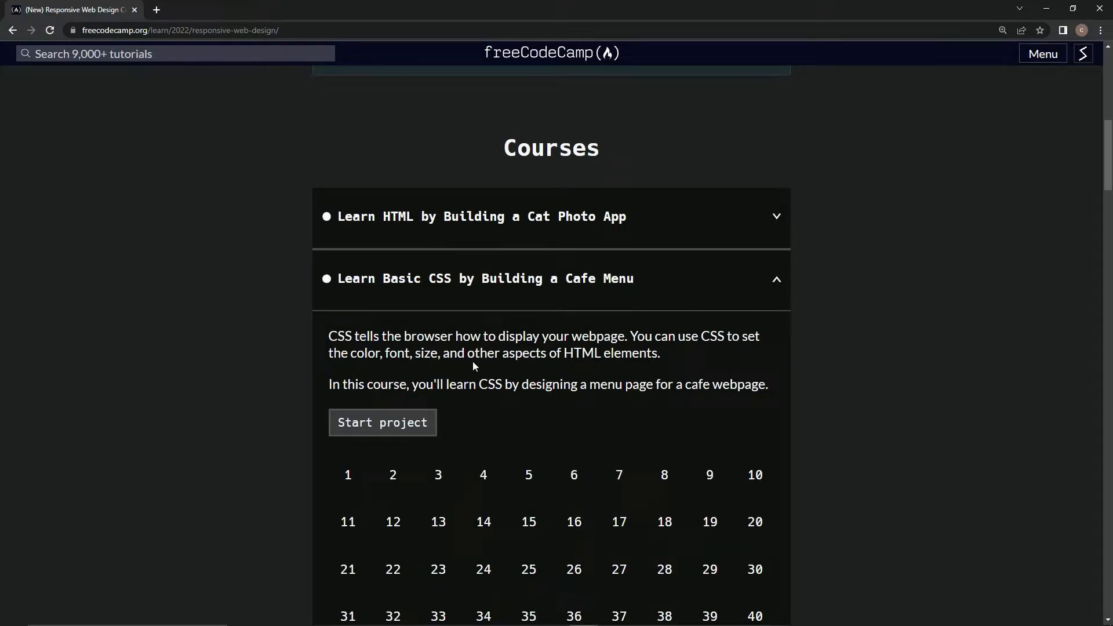
mouse_move(641, 371)
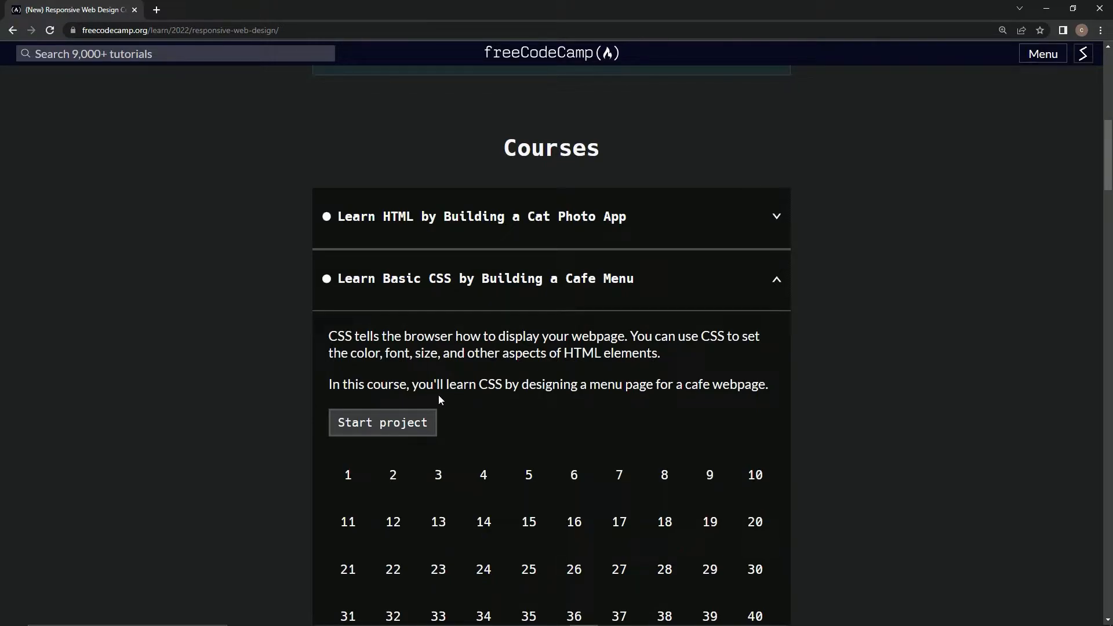
mouse_move(553, 403)
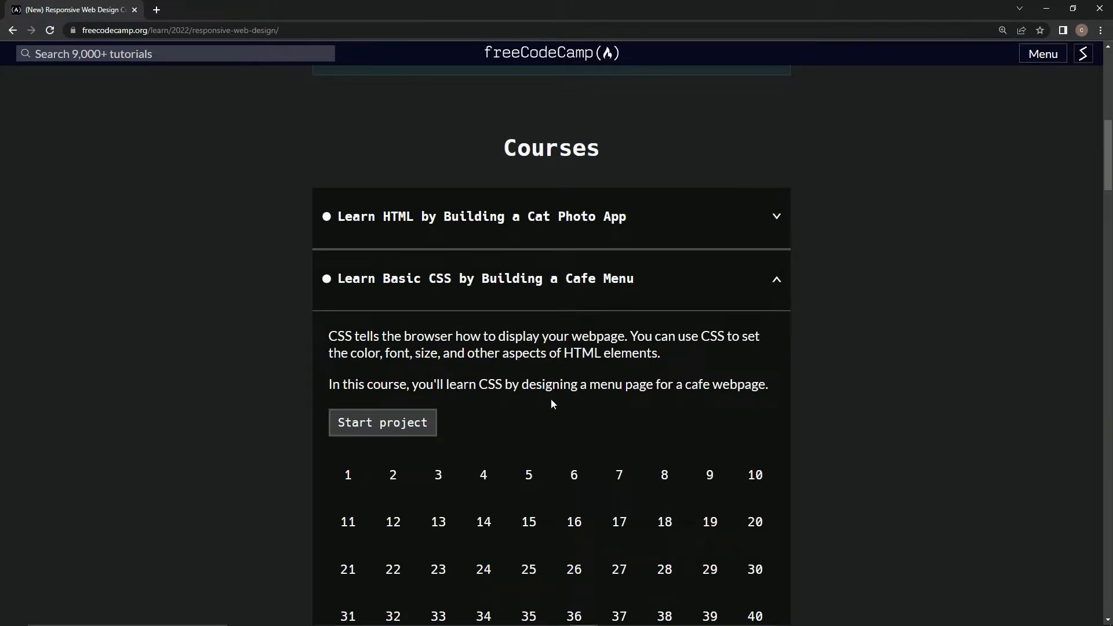
mouse_move(679, 405)
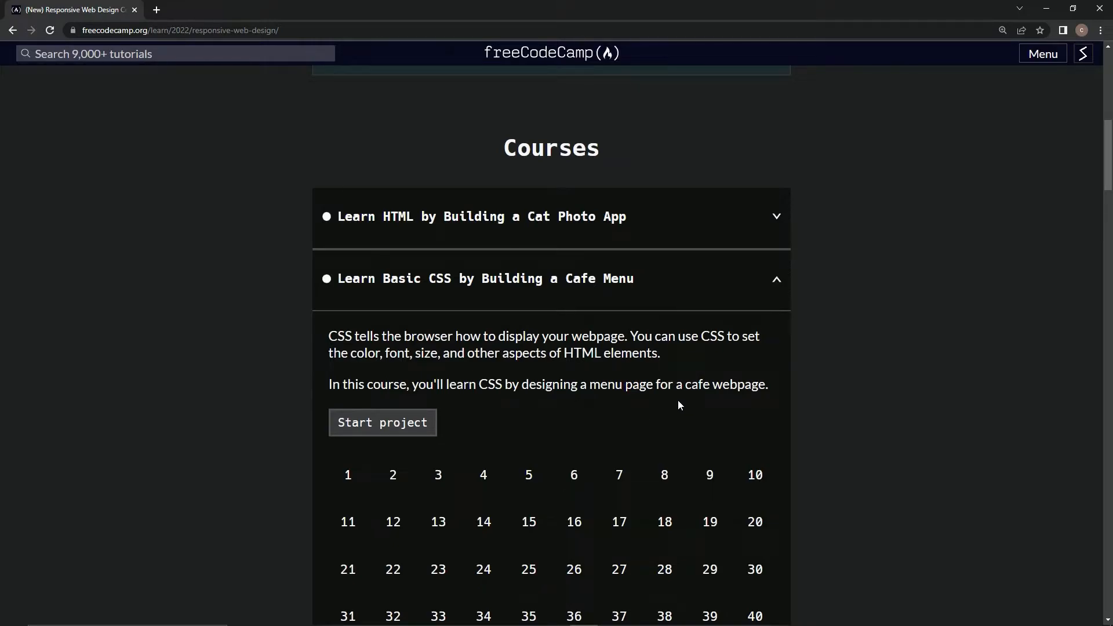
mouse_move(771, 410)
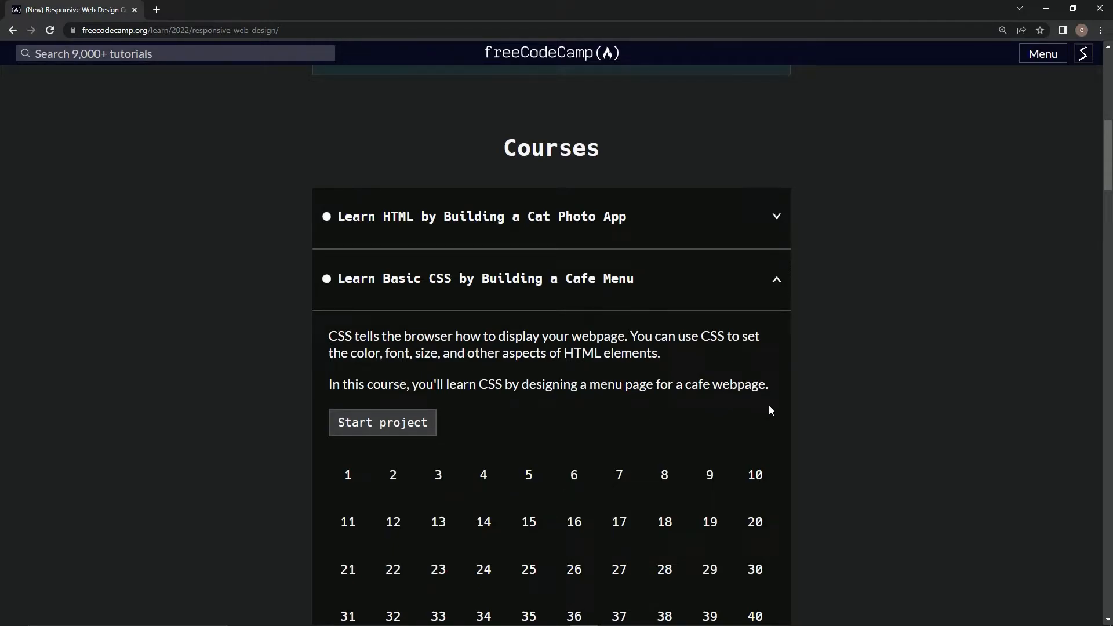
scroll("down", 3)
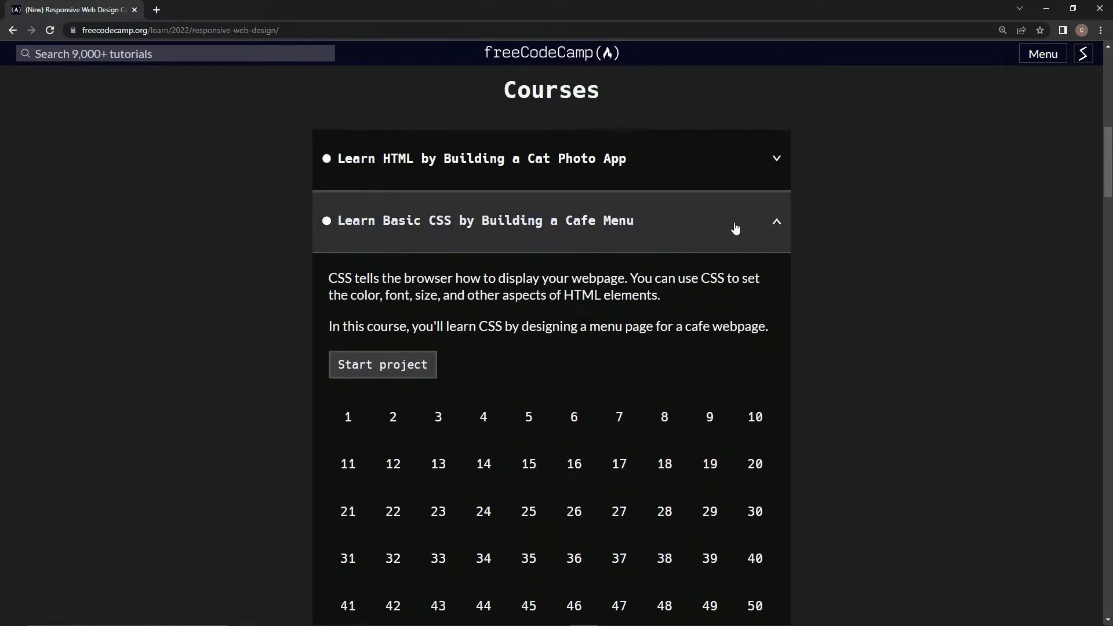
left_click(483, 159)
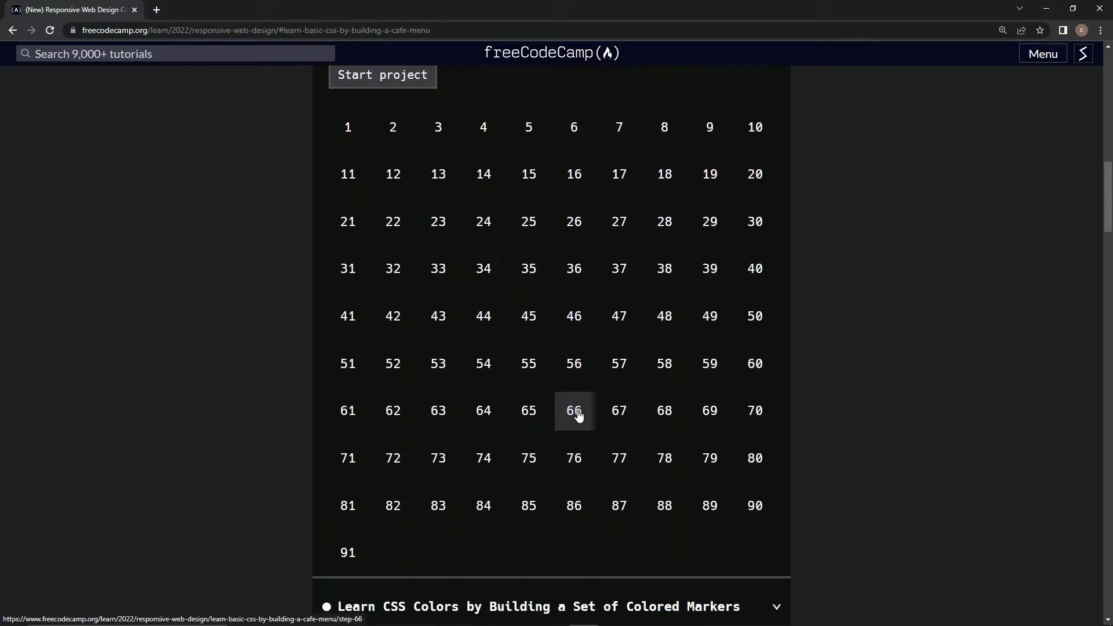
scroll("up", 3)
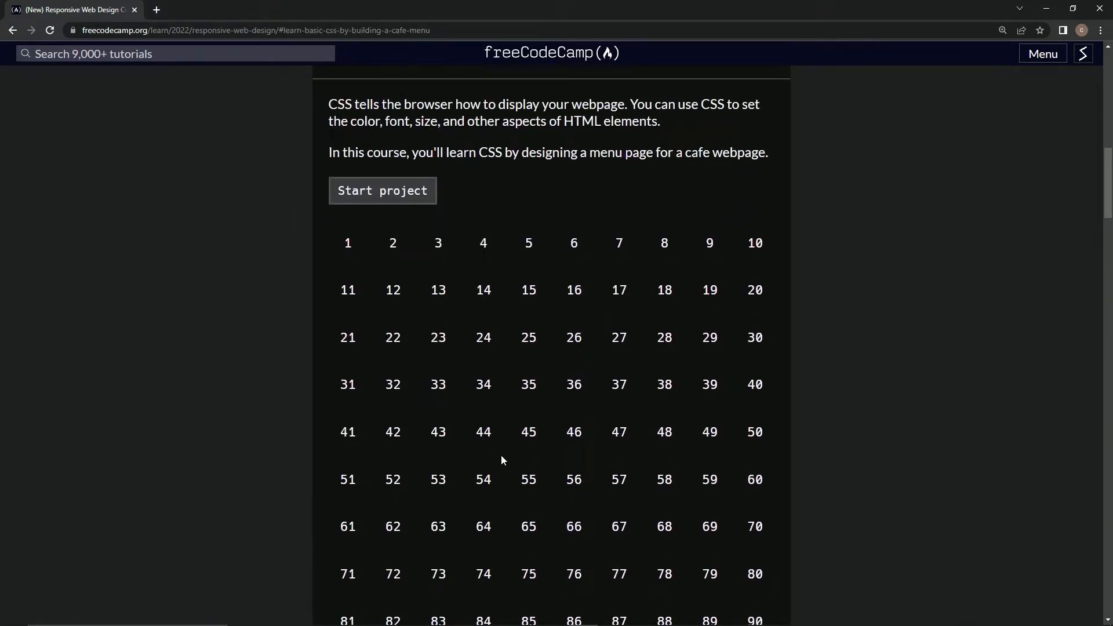
scroll("down", 3)
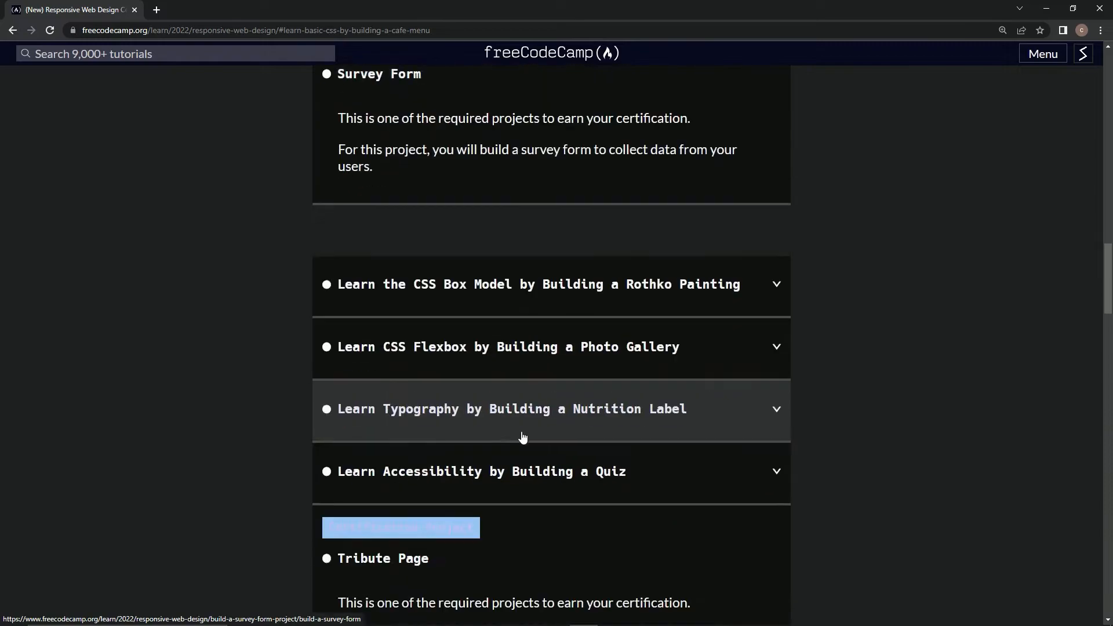
scroll("down", 3)
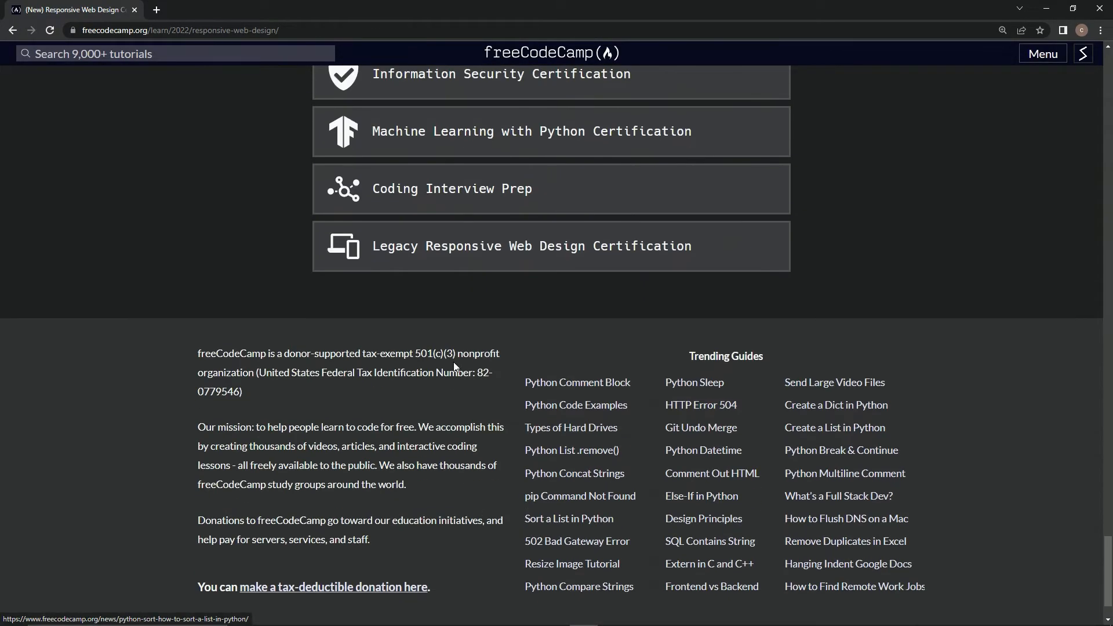
mouse_move(474, 169)
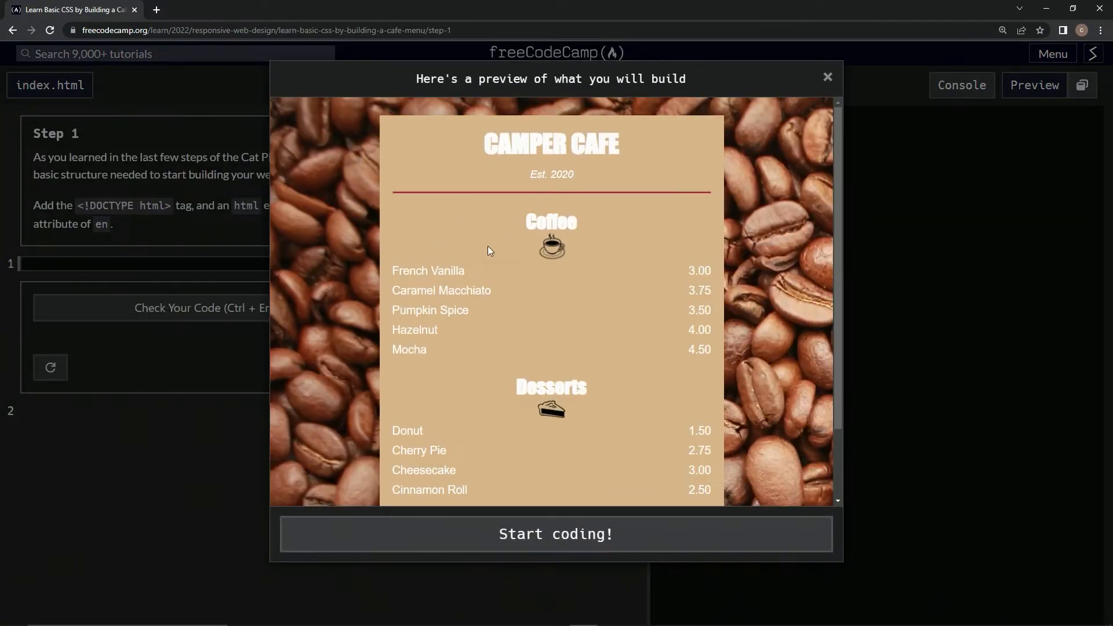
- Review the Camper Cafe menu preview and start coding at Step 1 with the empty index.html
scroll("down", 3)
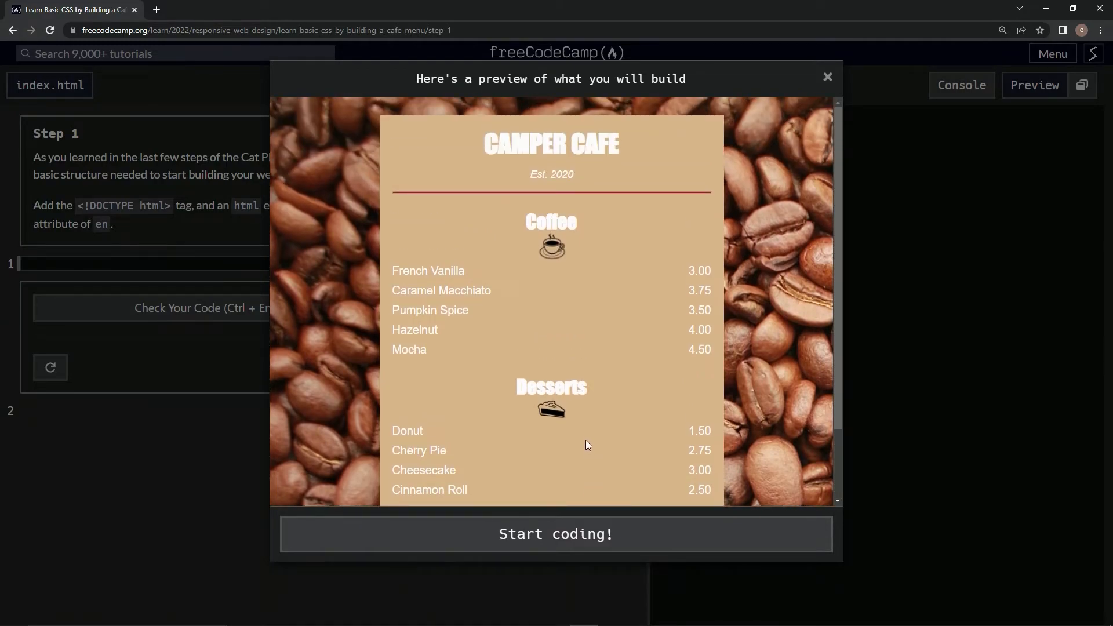
scroll("down", 3)
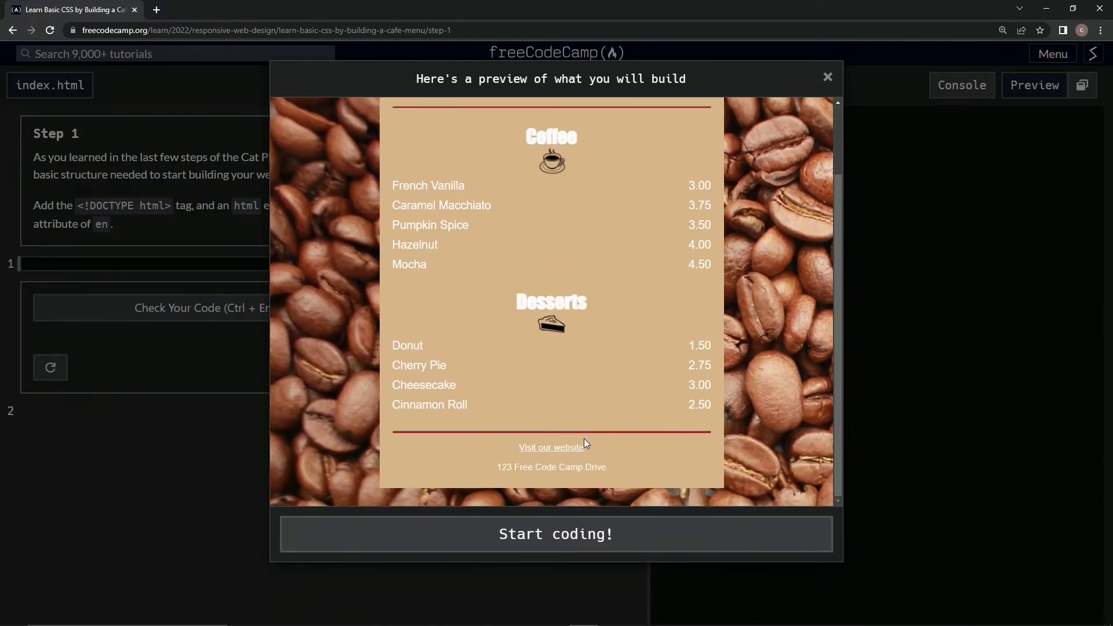
left_click(556, 533)
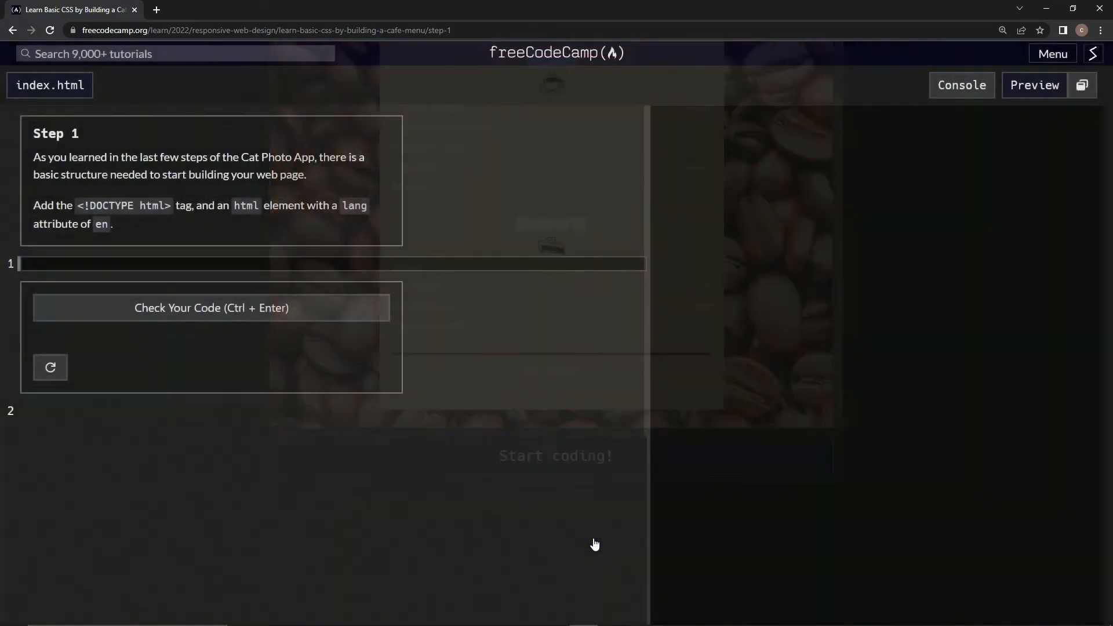